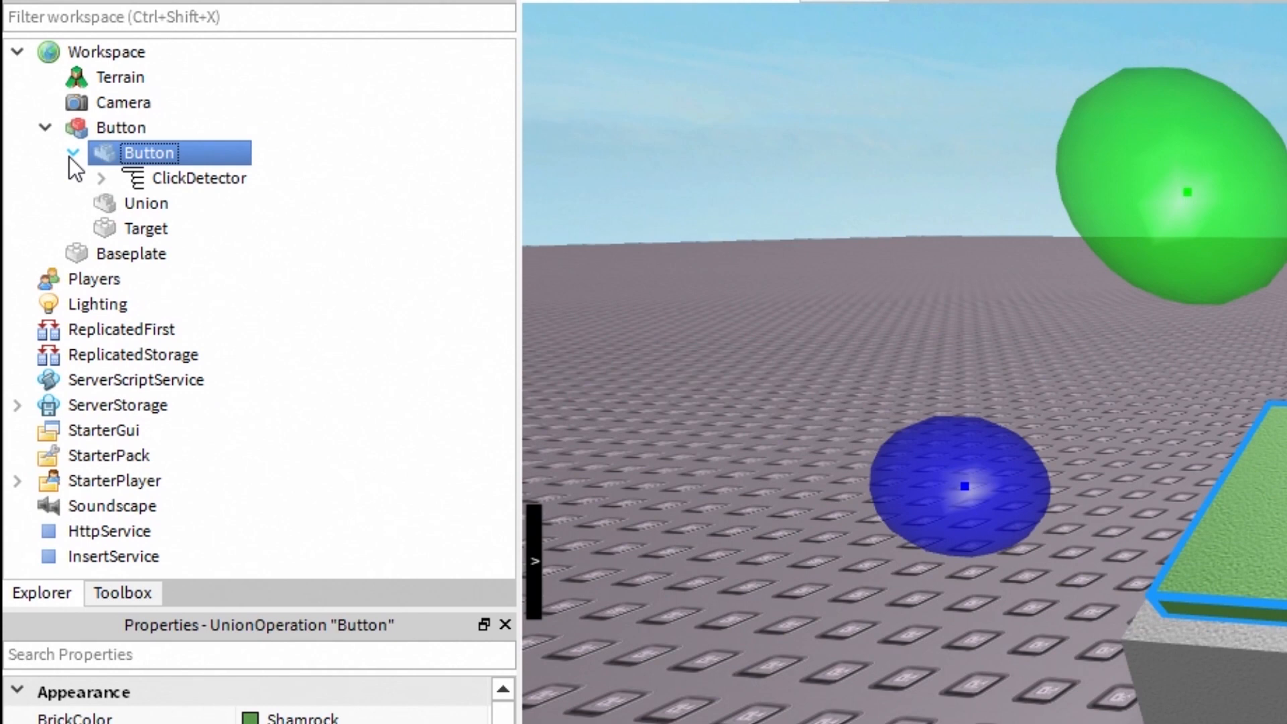
# Step: Expand the Button's ClickDetector to reveal its Script, then show the Target part's properties
pyautogui.click(102, 179)
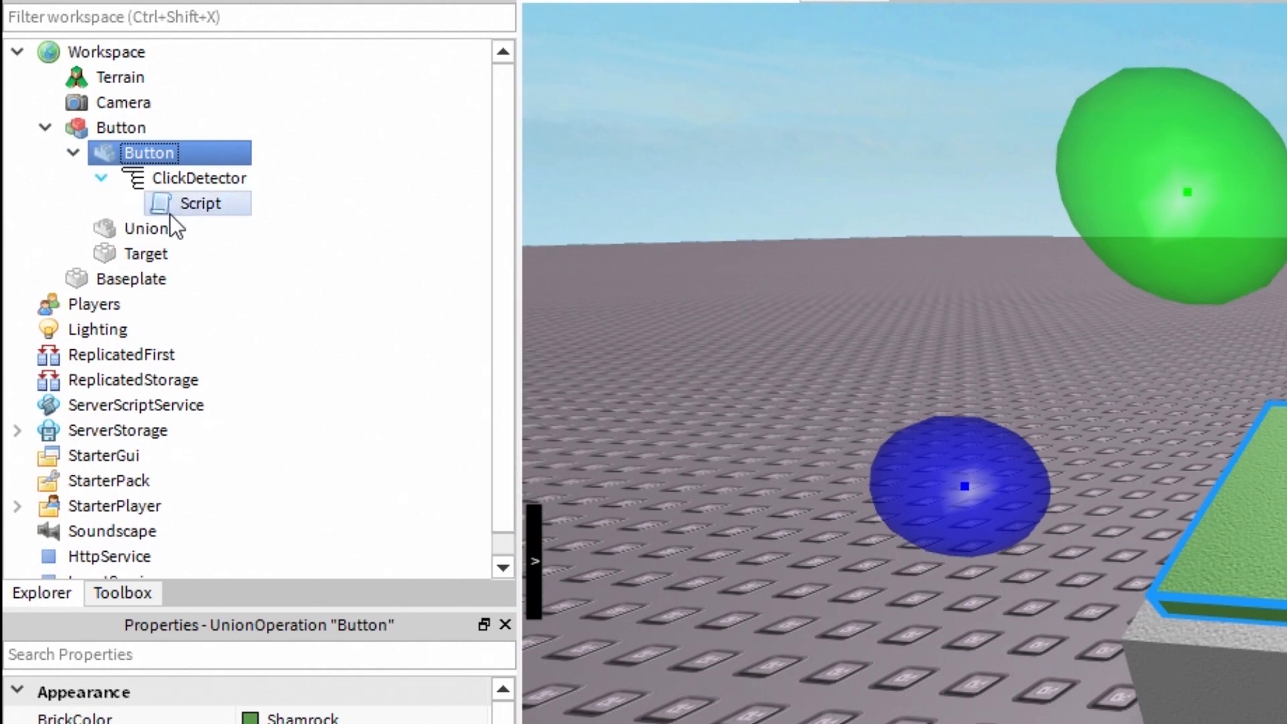
pyautogui.click(198, 202)
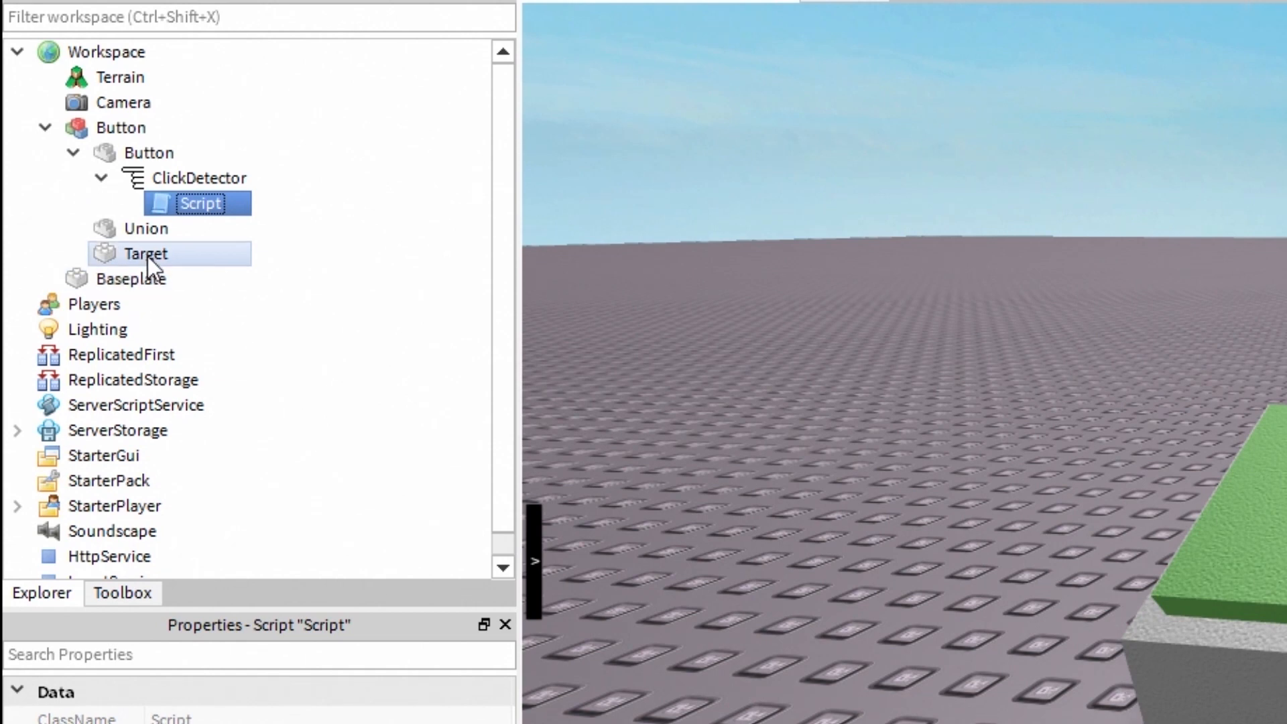
pyautogui.click(144, 254)
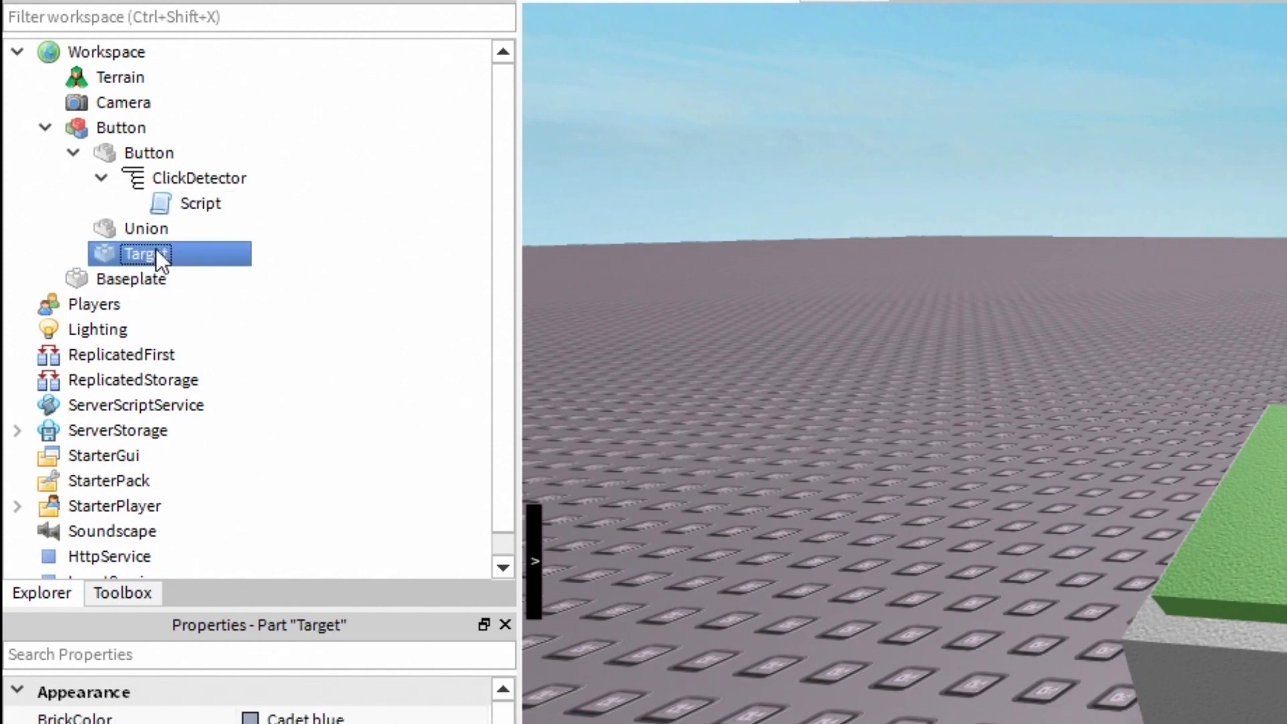